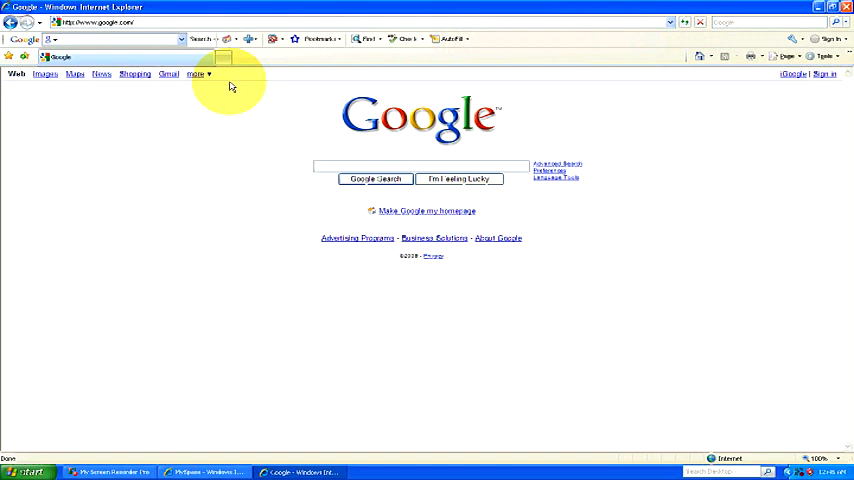
Search Google for 'myspace layouts'.
click(420, 166)
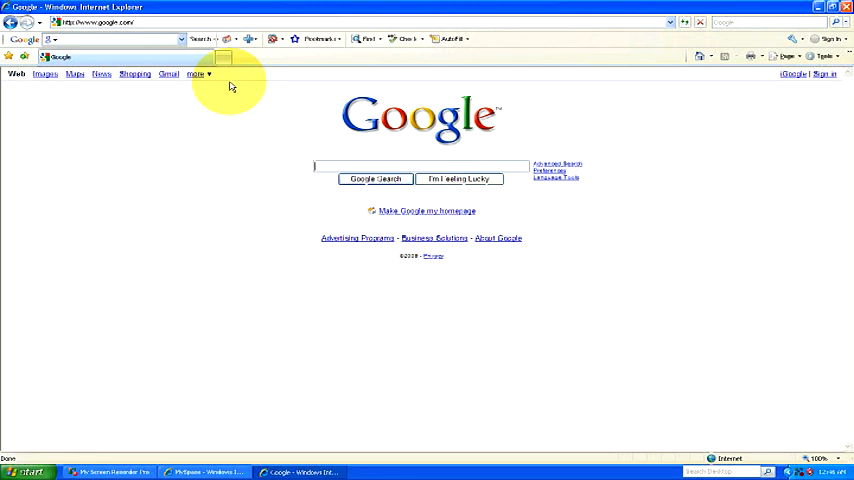
text(myspace layouts)
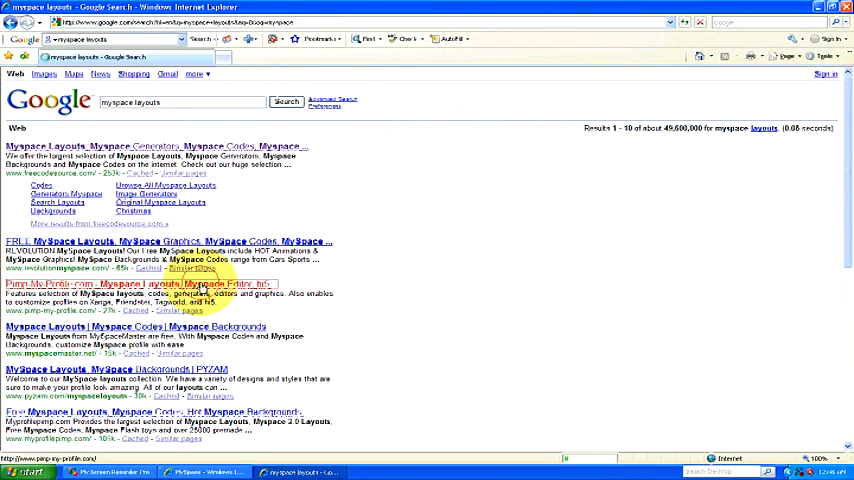
Follow the Pimp My Profile result from the myspace layouts search.
click(140, 284)
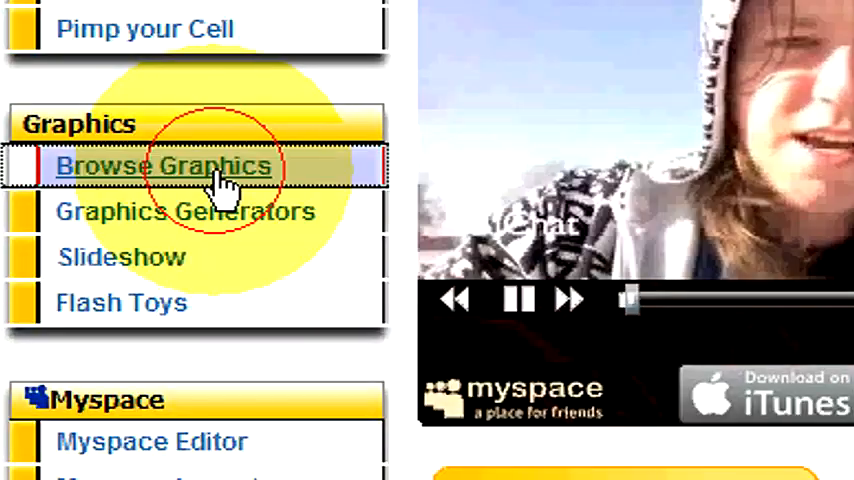
Browse the site's graphics collection down to the Birthdays category thumbnails.
click(166, 166)
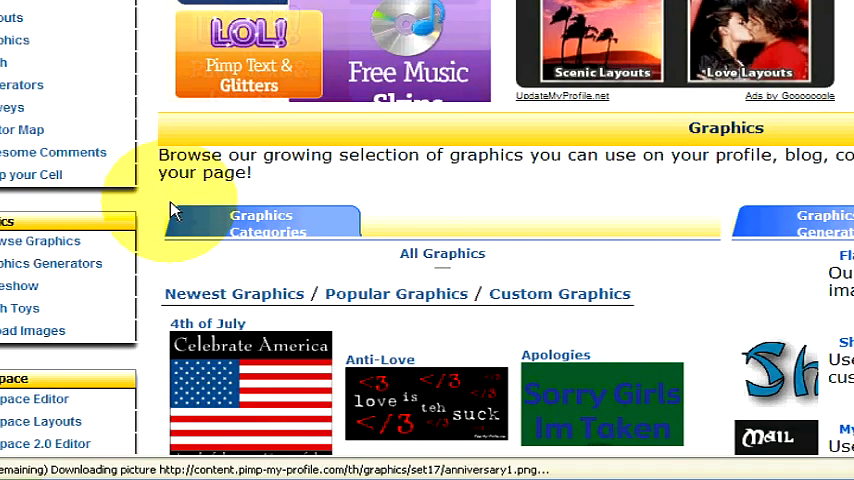
scroll(down, 3)
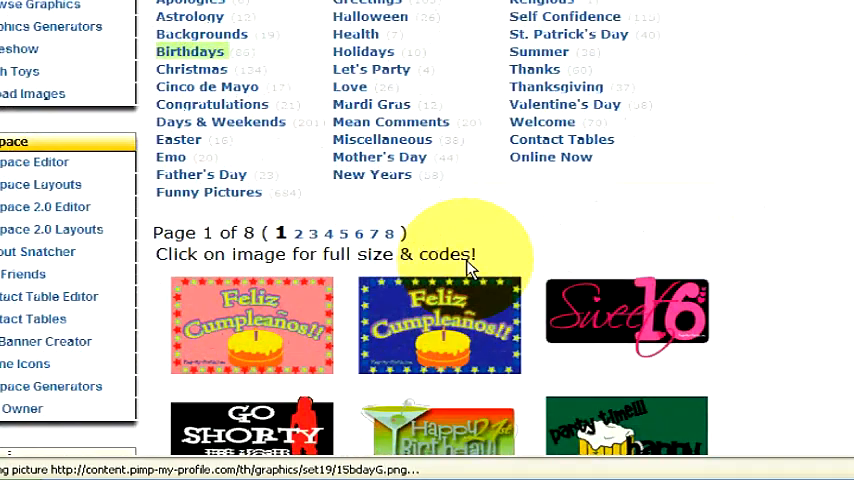
scroll(down, 3)
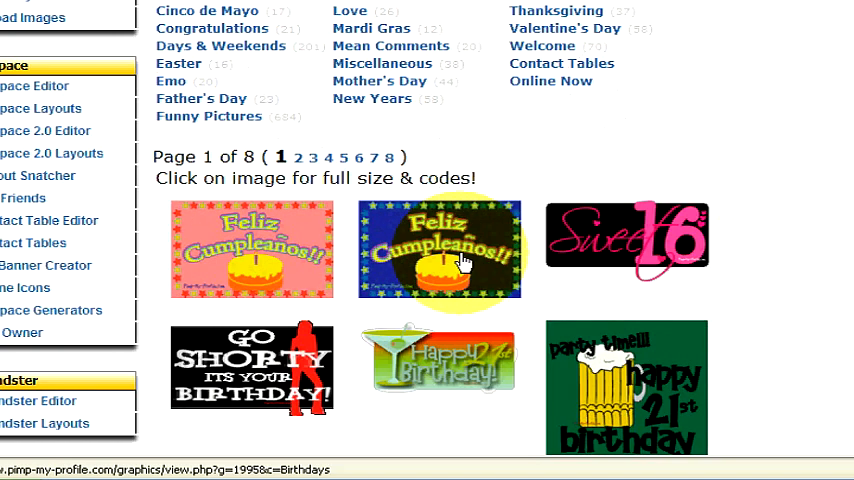
scroll(down, 3)
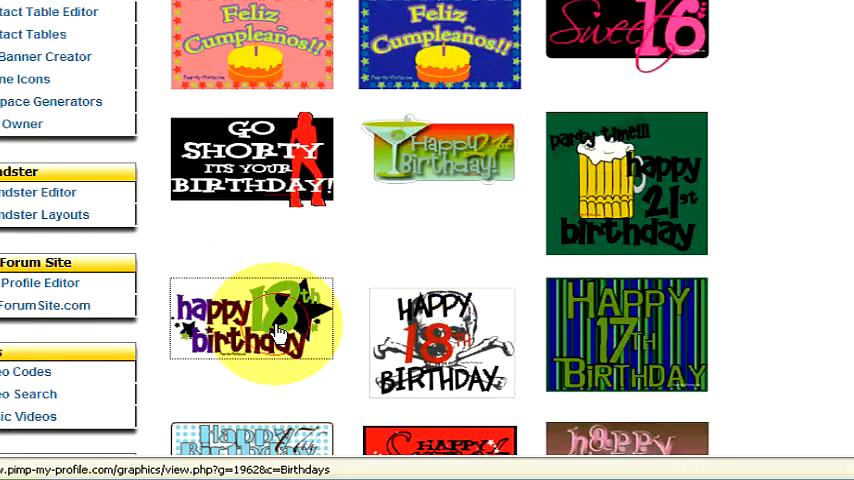
Copy the Embed code for the 'happy 18 birthday' graphic.
click(252, 318)
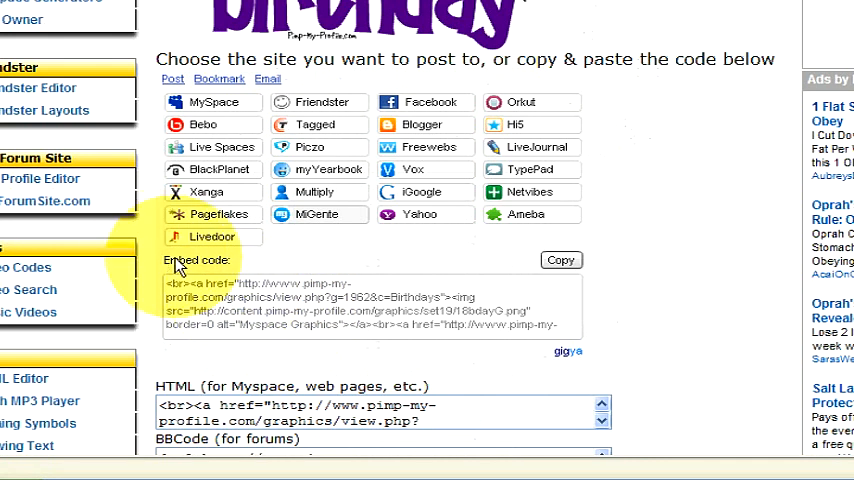
mouse_move(508, 292)
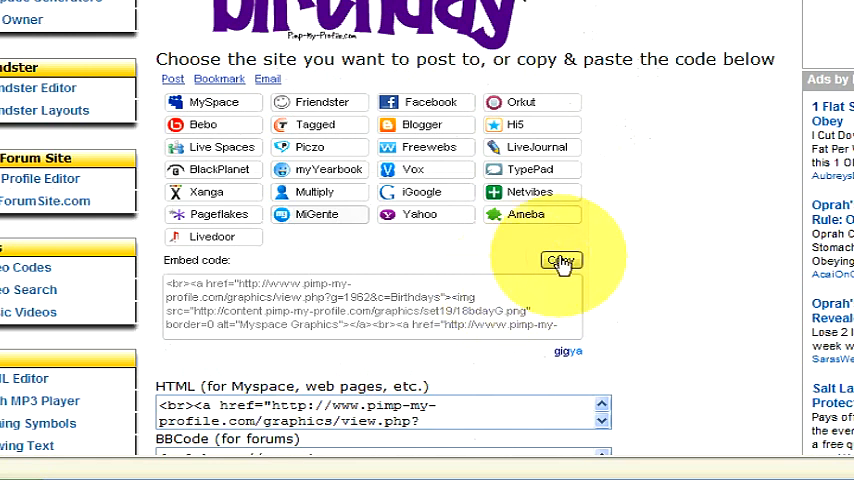
click(560, 260)
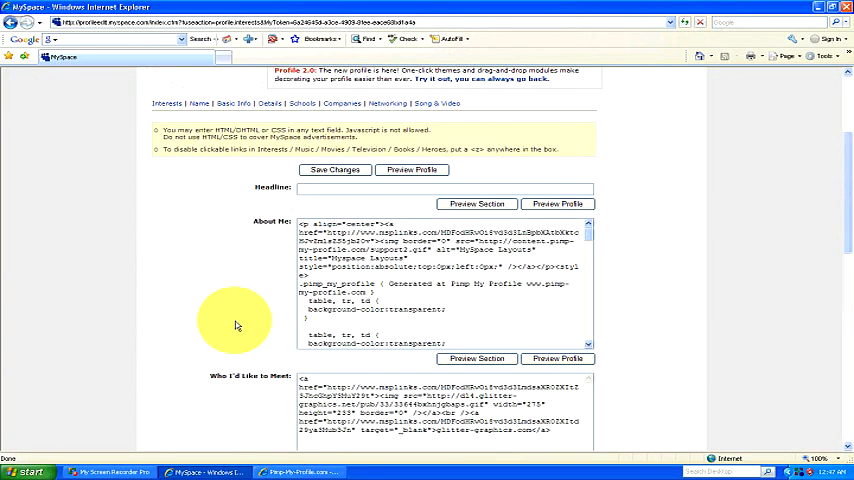
mouse_move(230, 296)
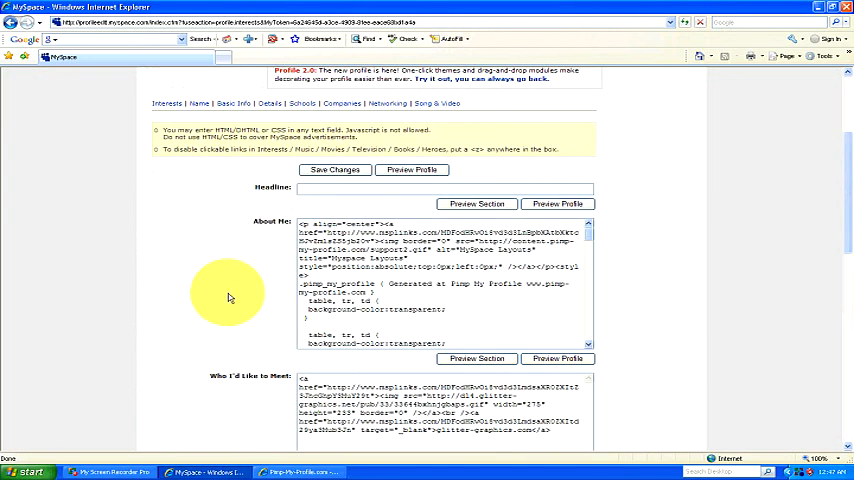
Paste the birthday graphic embed code into the Headline field and save the profile changes.
scroll(up, 3)
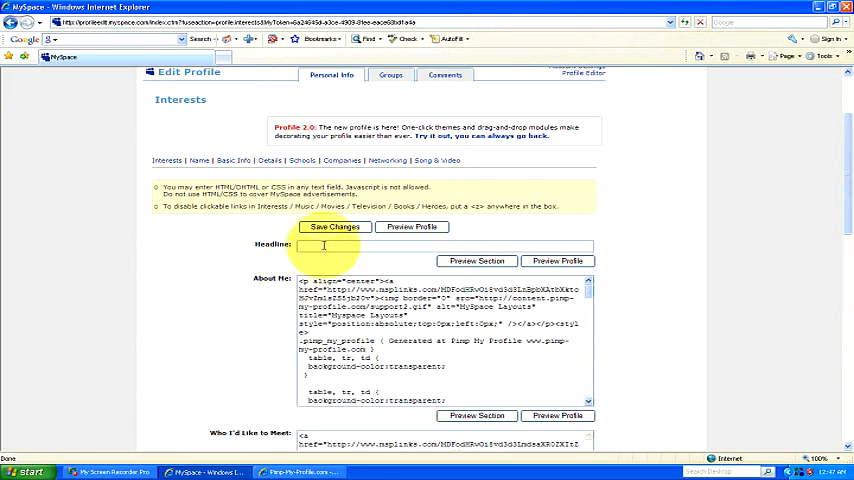
right_click(324, 246)
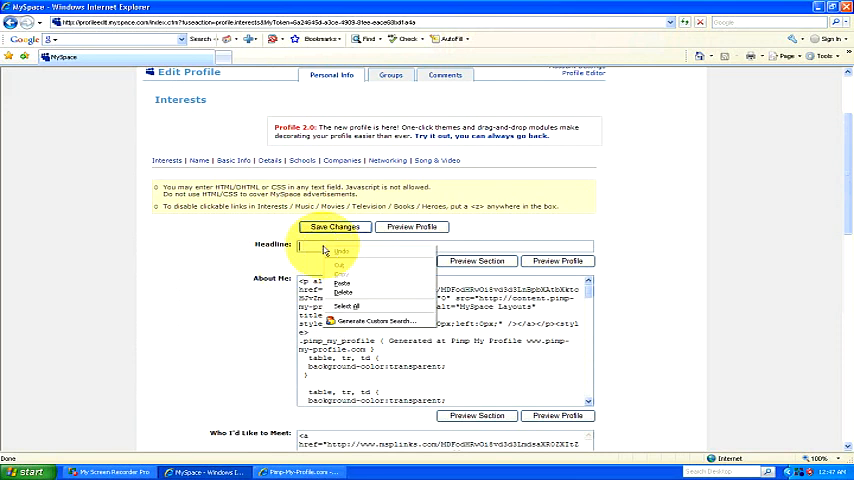
click(342, 284)
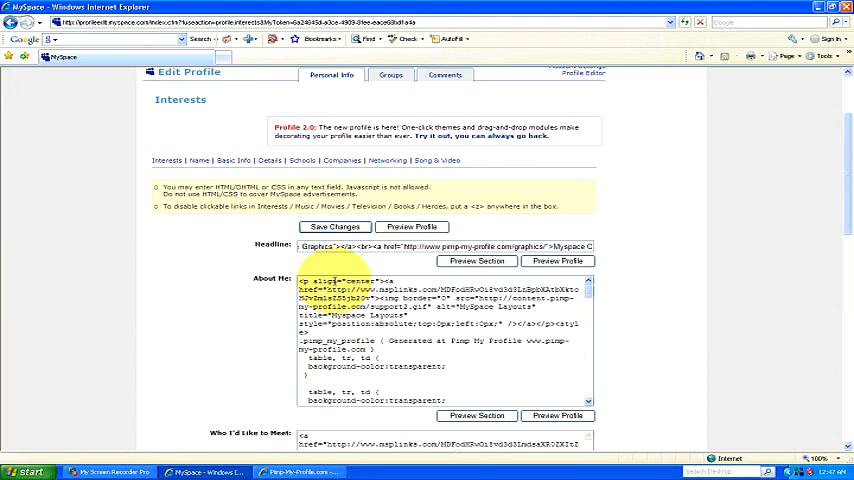
click(334, 228)
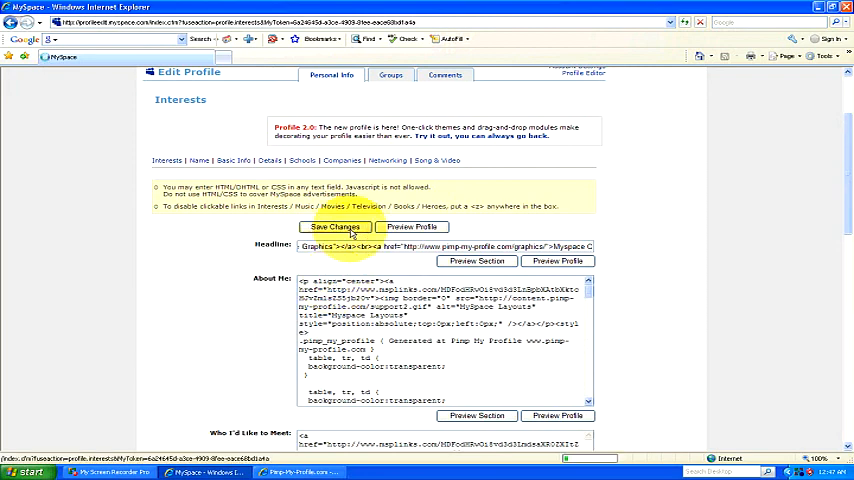
click(336, 228)
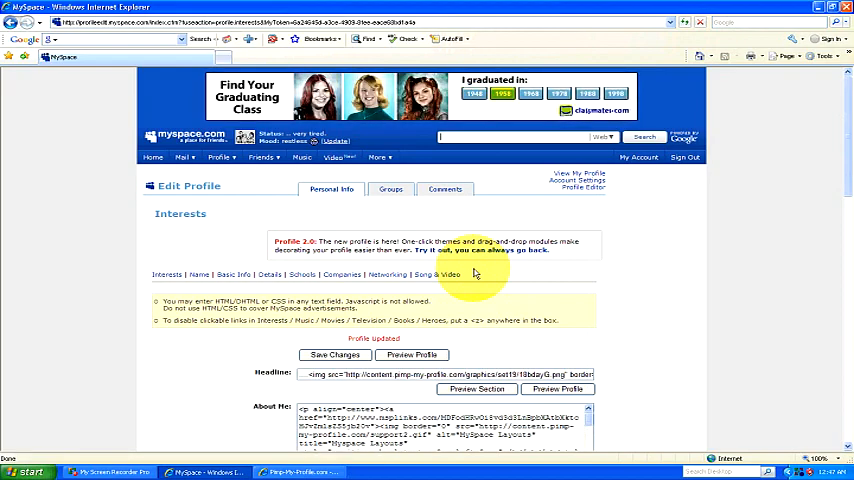
mouse_move(578, 180)
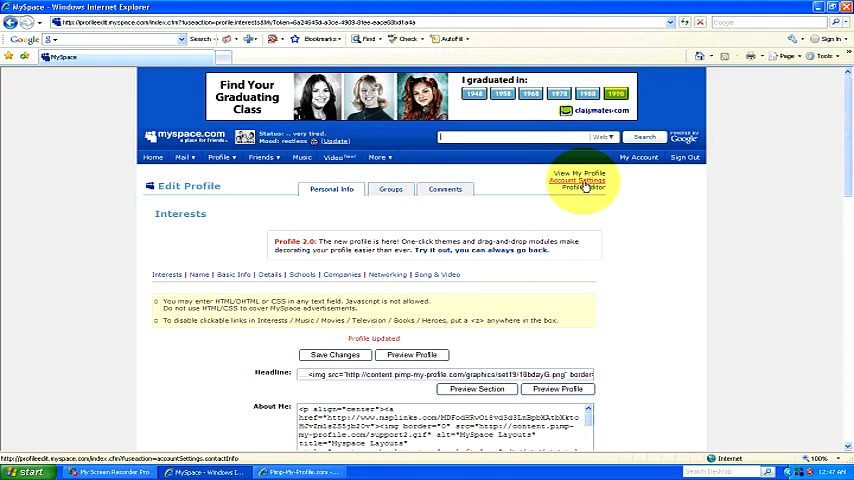